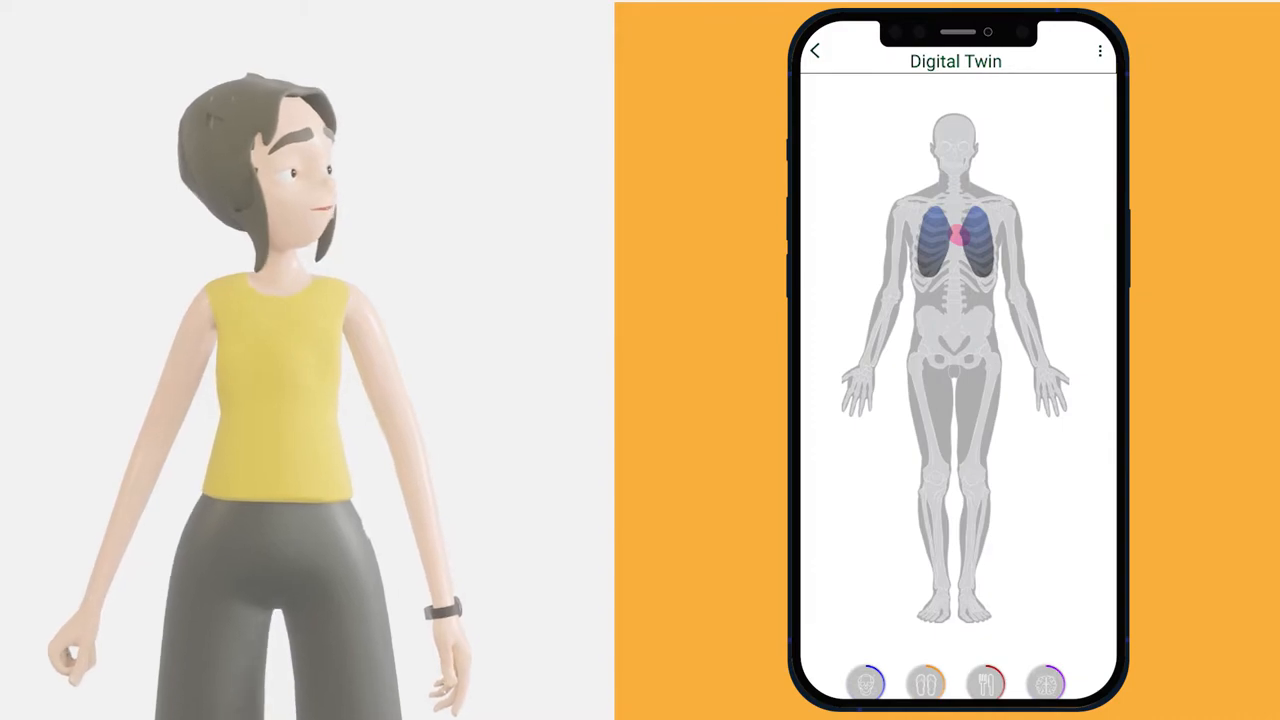
scroll(down, 3)
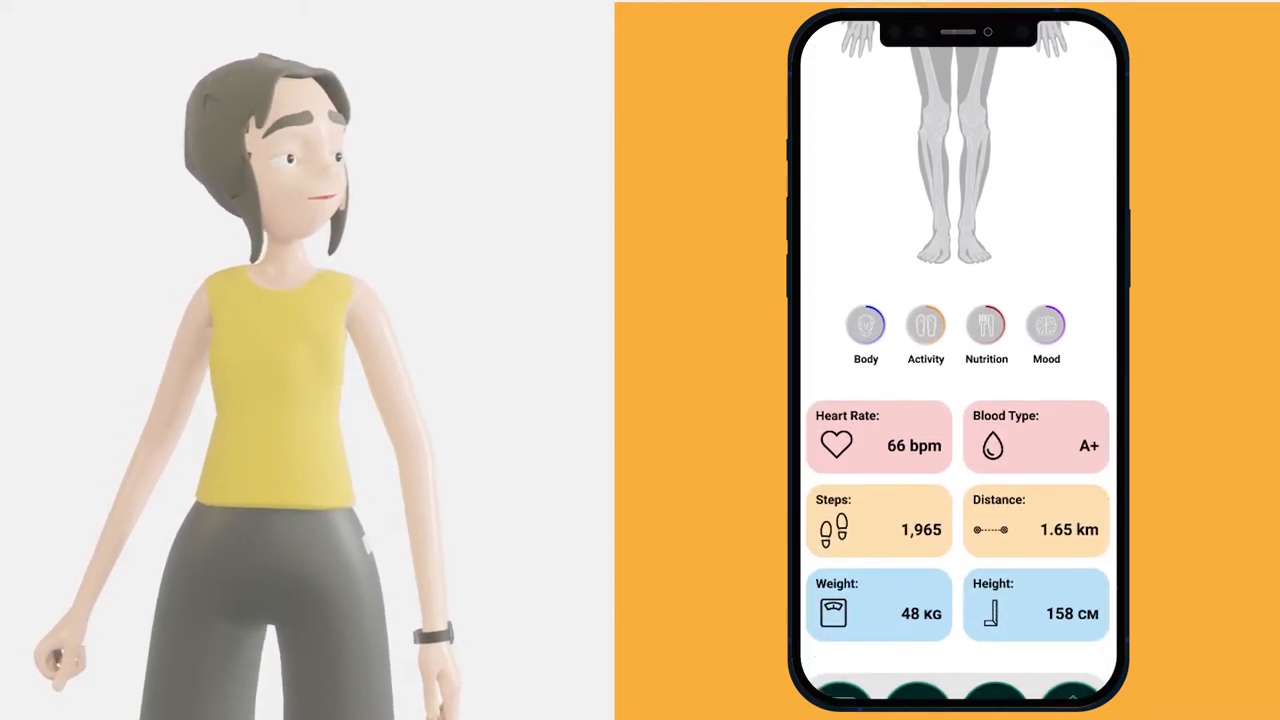